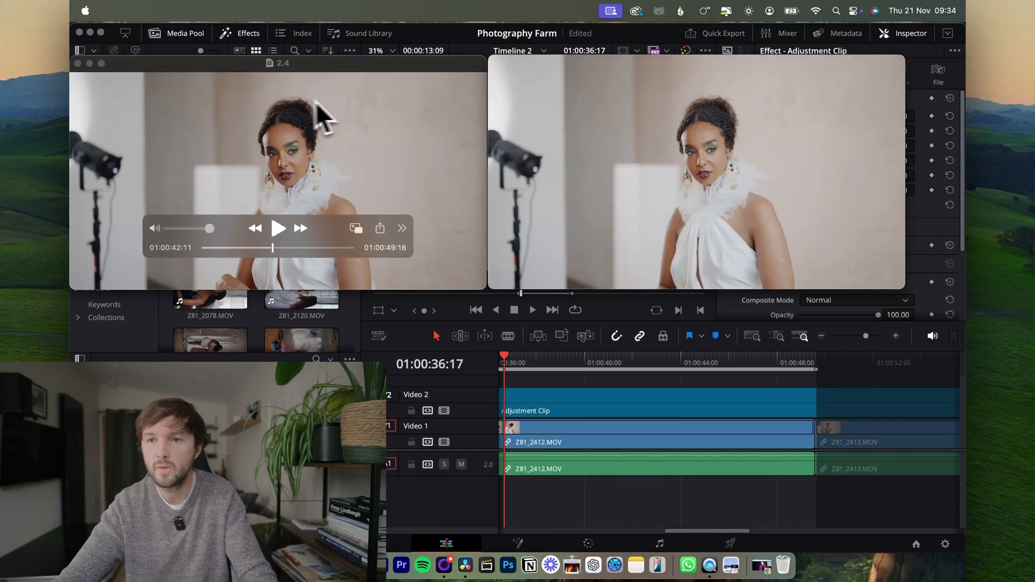
# - Bring the second exported QuickTime clip forward to compare it with the first
pyautogui.click(693, 172)
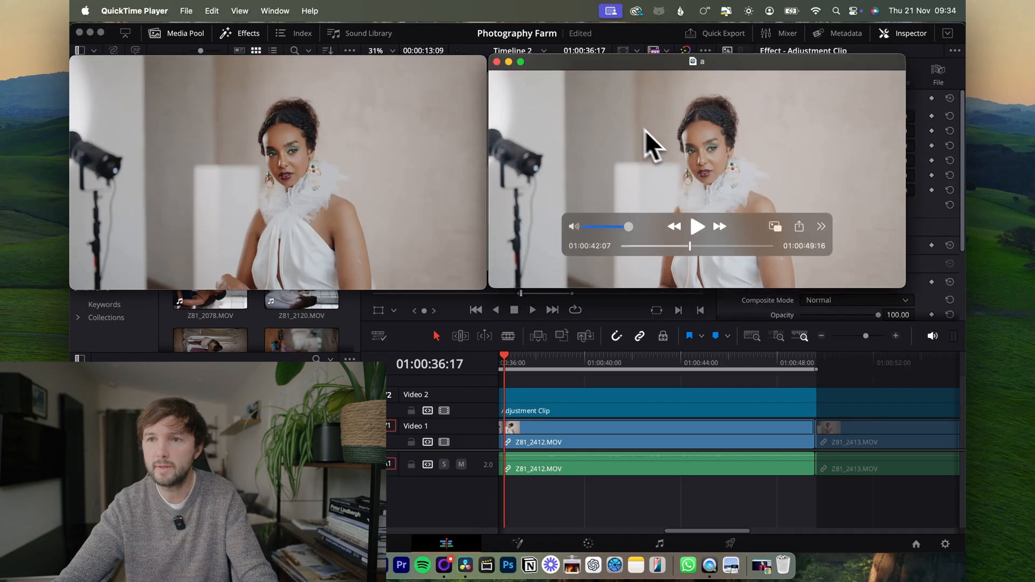
pyautogui.moveTo(753, 162)
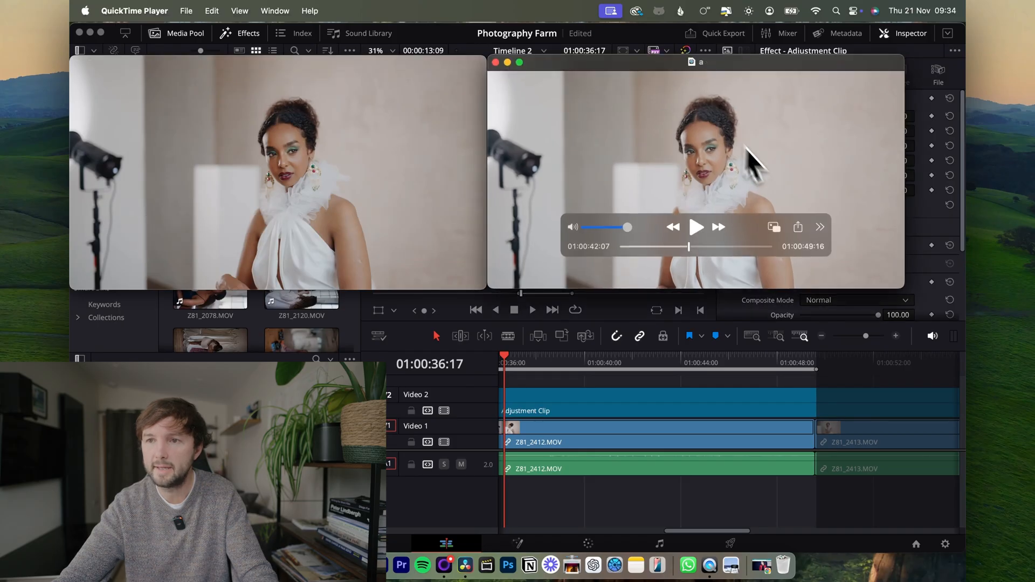
pyautogui.moveTo(719, 146)
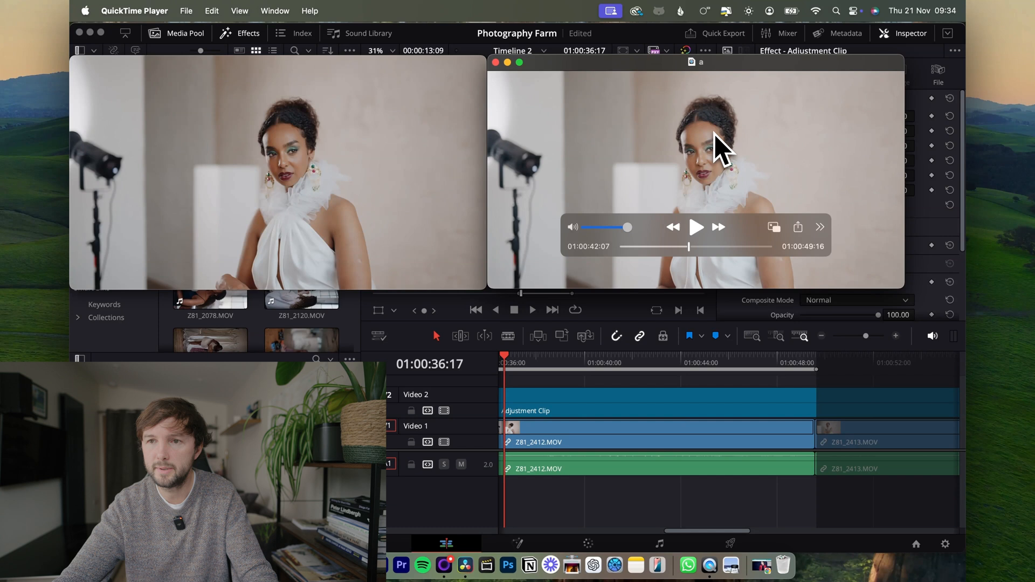
pyautogui.moveTo(647, 165)
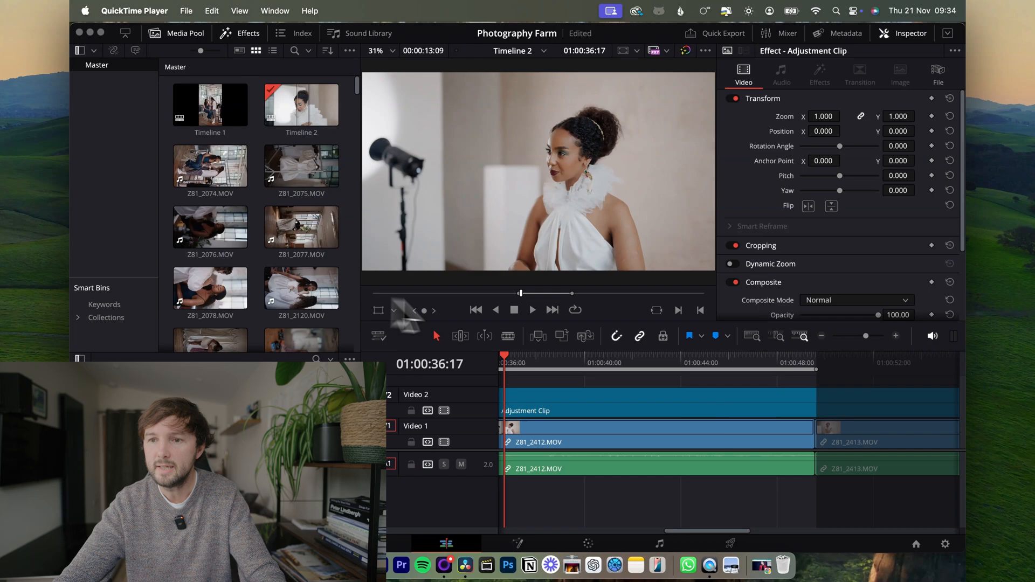
# - Move the timeline playhead to the compared portrait frame at 01:00:42:02
pyautogui.click(515, 355)
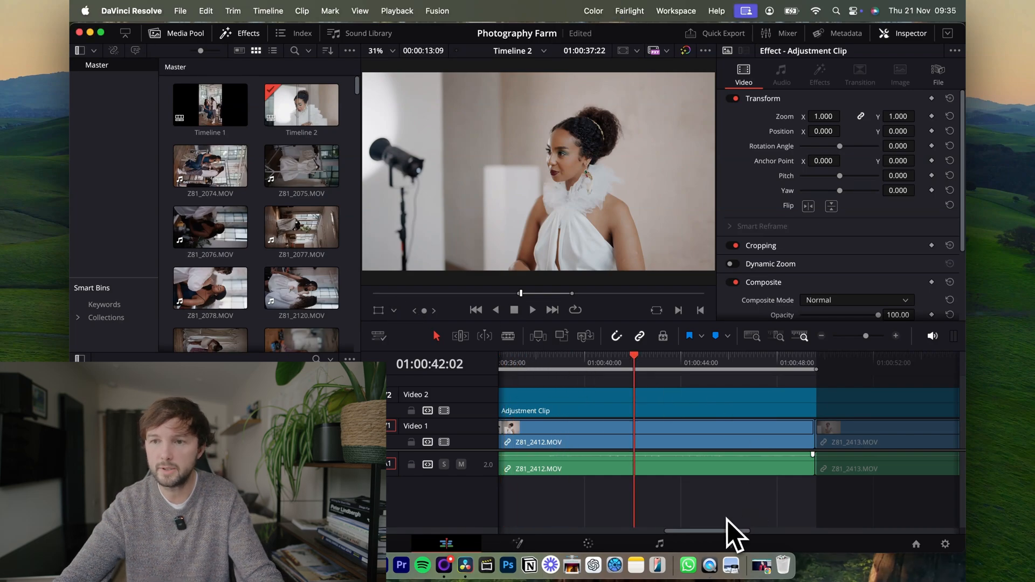
pyautogui.moveTo(946, 550)
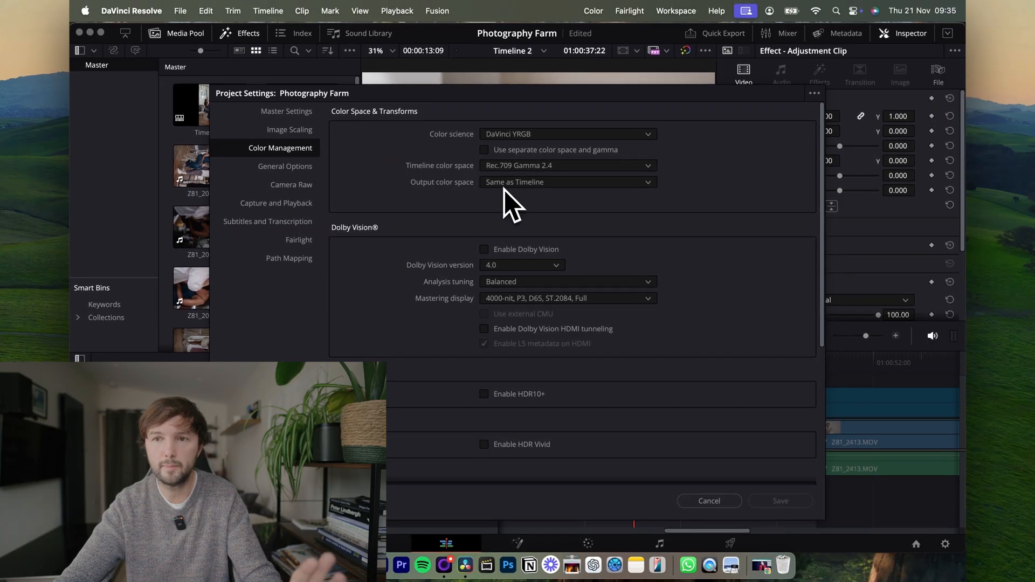
# - Set the Output color space to Same as Timeline
pyautogui.click(566, 181)
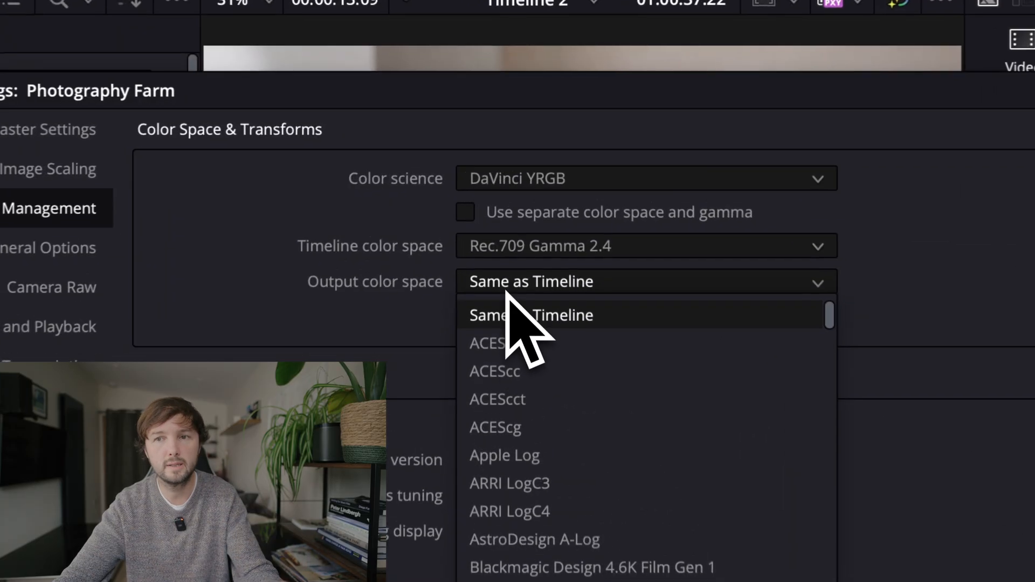
pyautogui.click(531, 315)
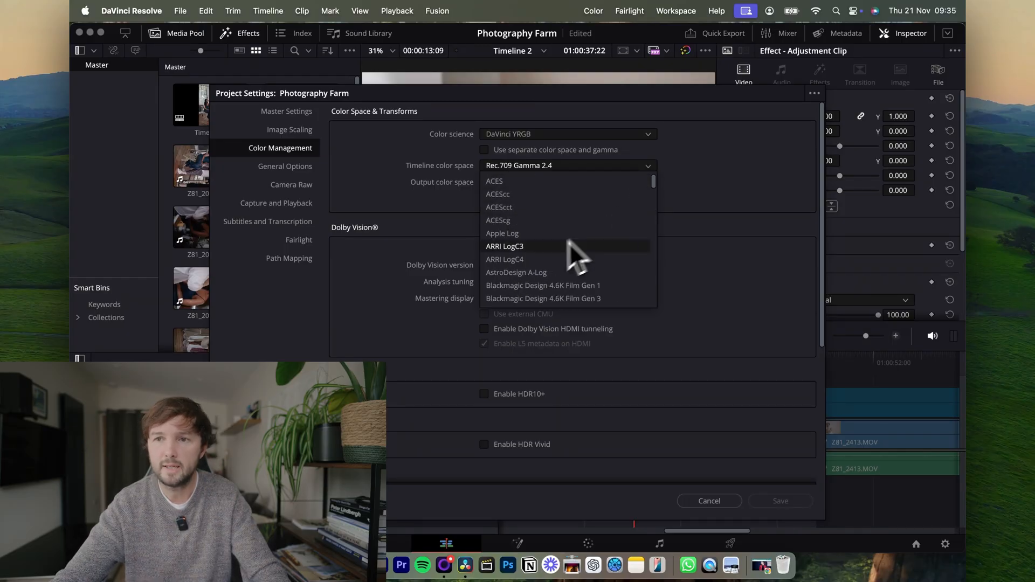
# - Scroll the Timeline color space list to the Rec.709/Rec.2020 entries showing Rec.709-A
pyautogui.scroll(-3)
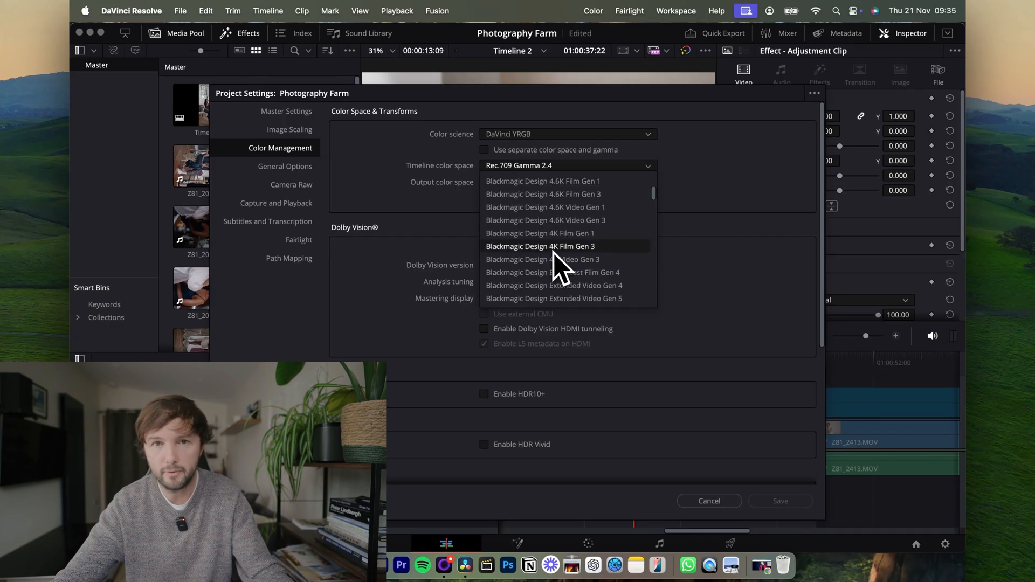
pyautogui.scroll(-3)
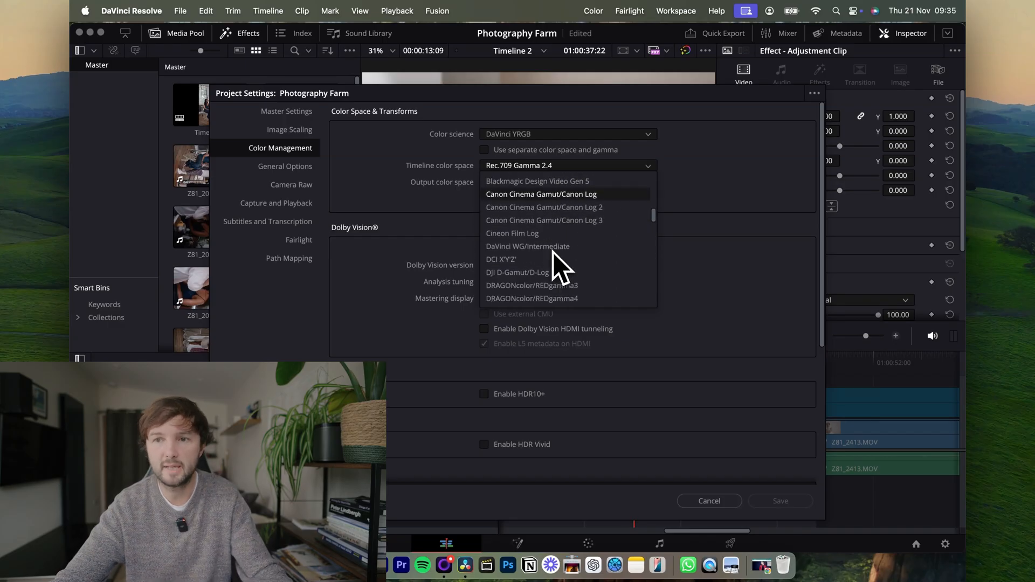
pyautogui.scroll(-3)
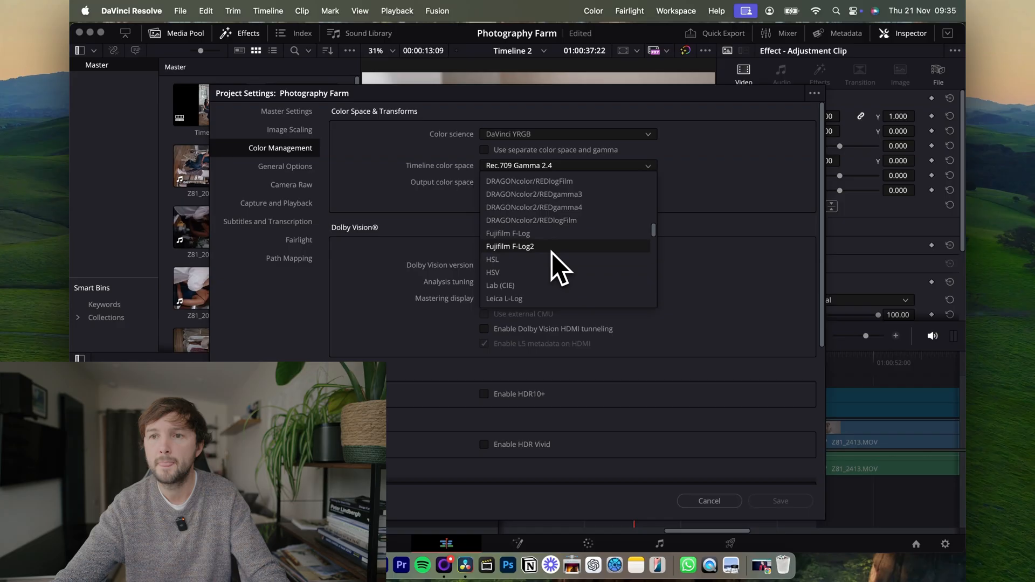
pyautogui.scroll(-3)
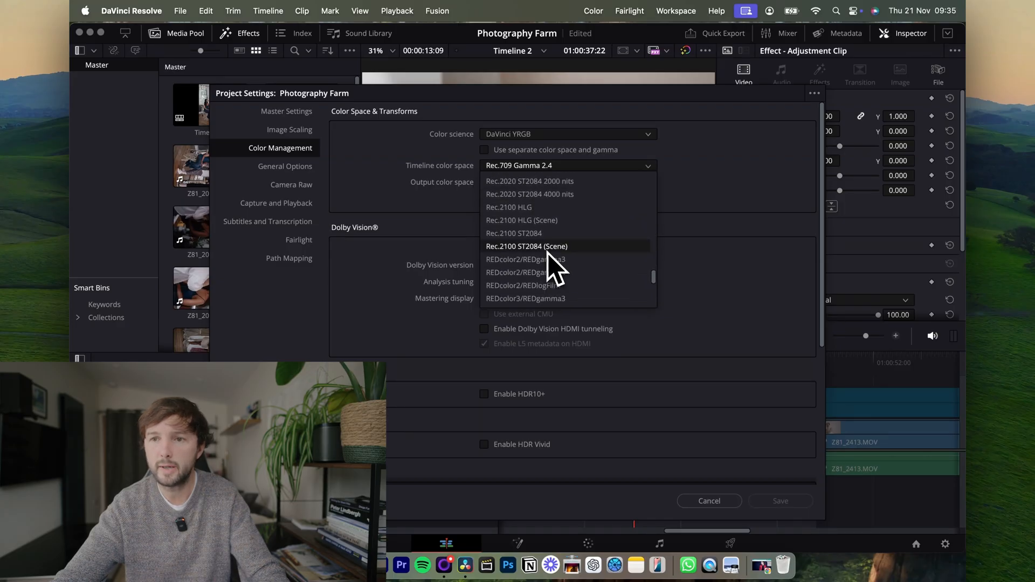
pyautogui.scroll(3)
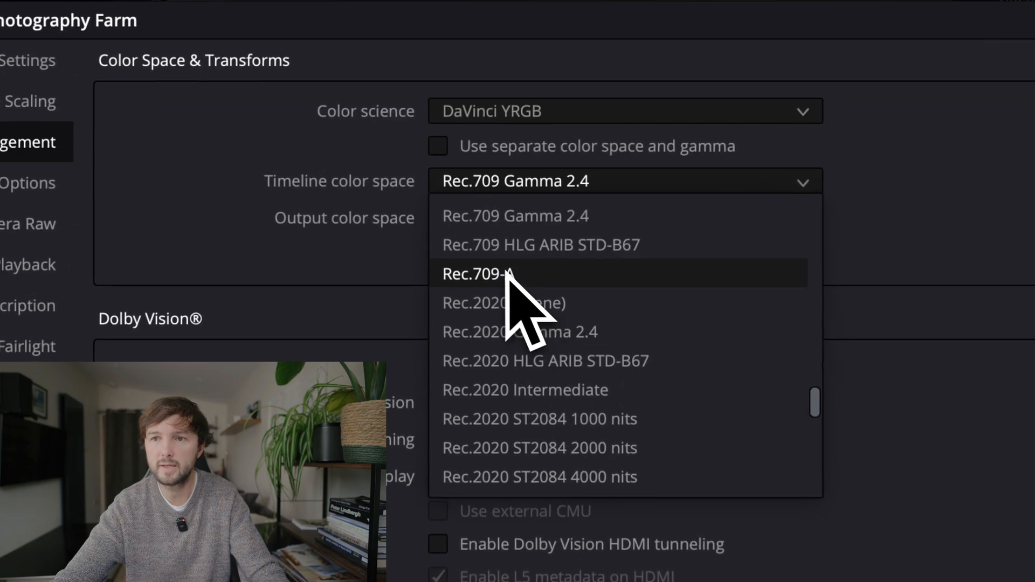
pyautogui.moveTo(542, 318)
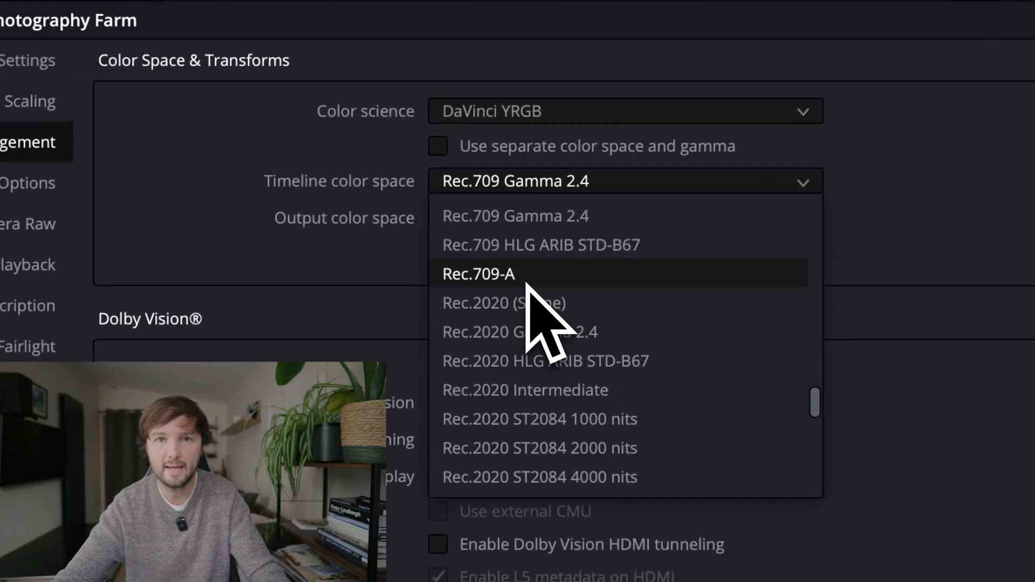